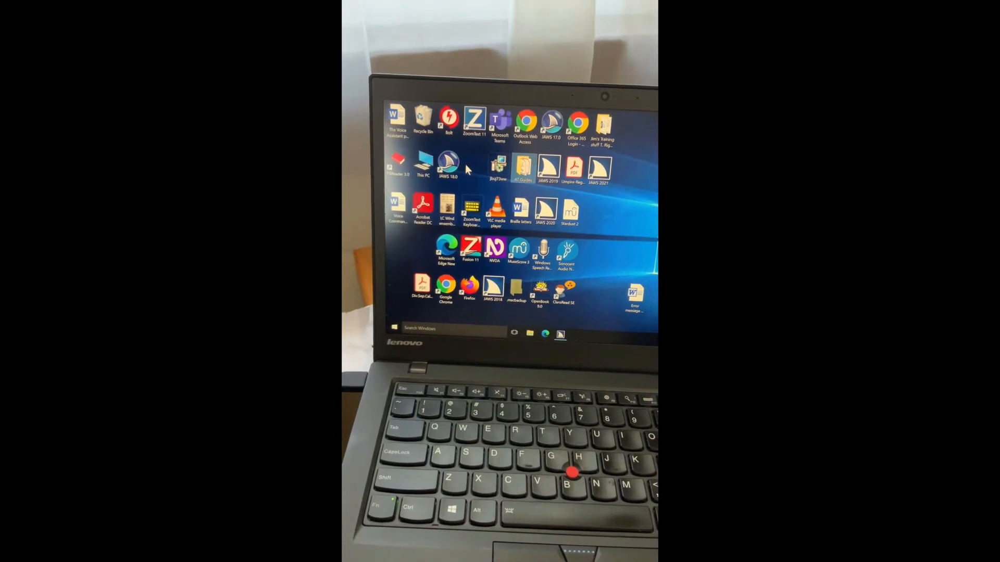
Open the AT Guides folder from its desktop shortcut in File Explorer.
double_click(523, 166)
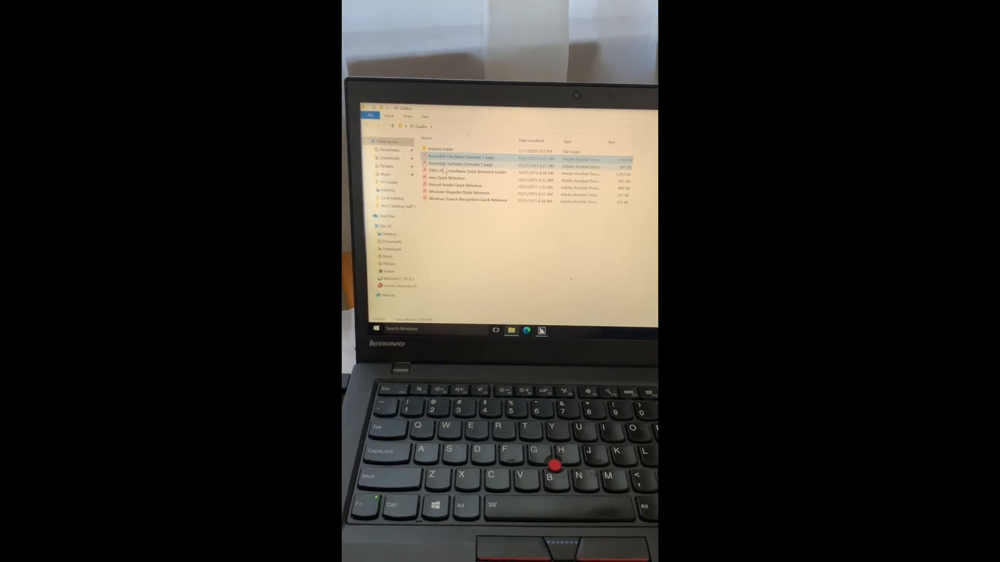
double_click(460, 158)
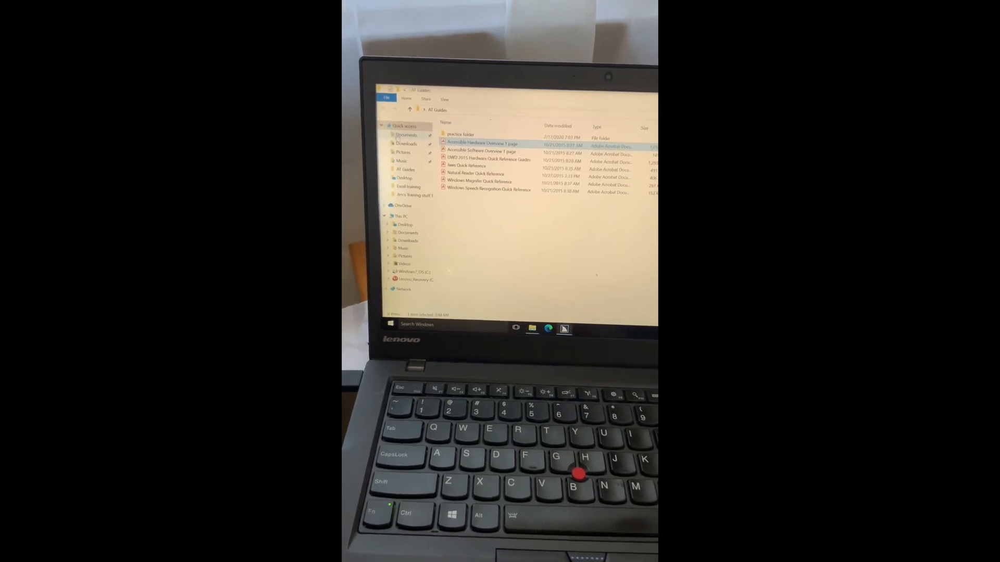
Open 'Accessible Hardware Overview Outline' from Documents in Word.
click(406, 134)
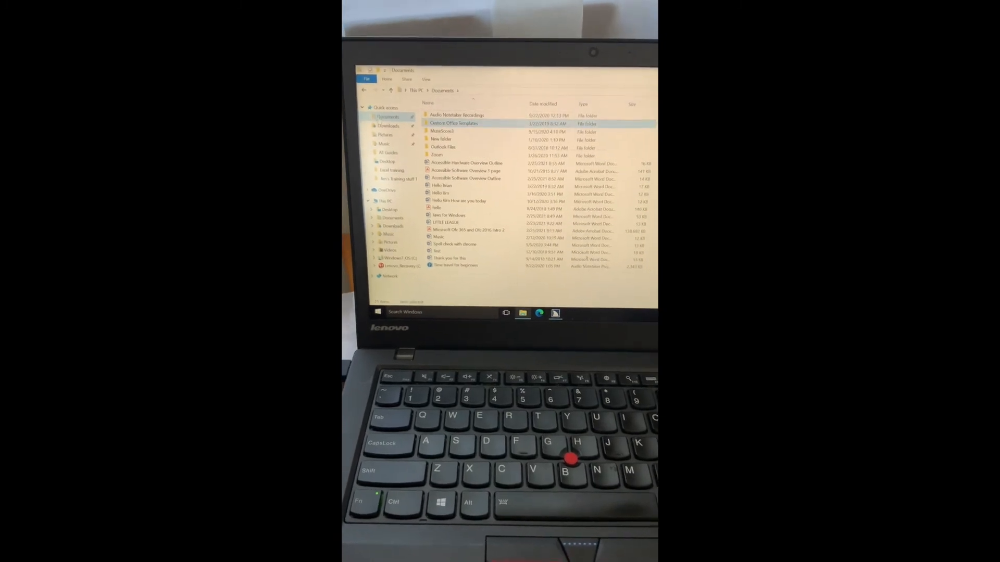
click(469, 163)
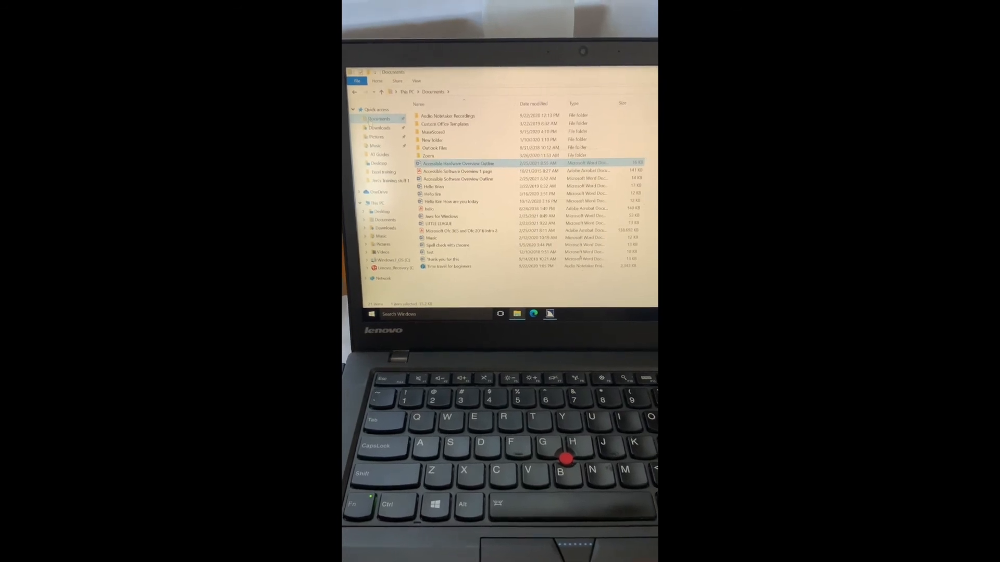
double_click(454, 163)
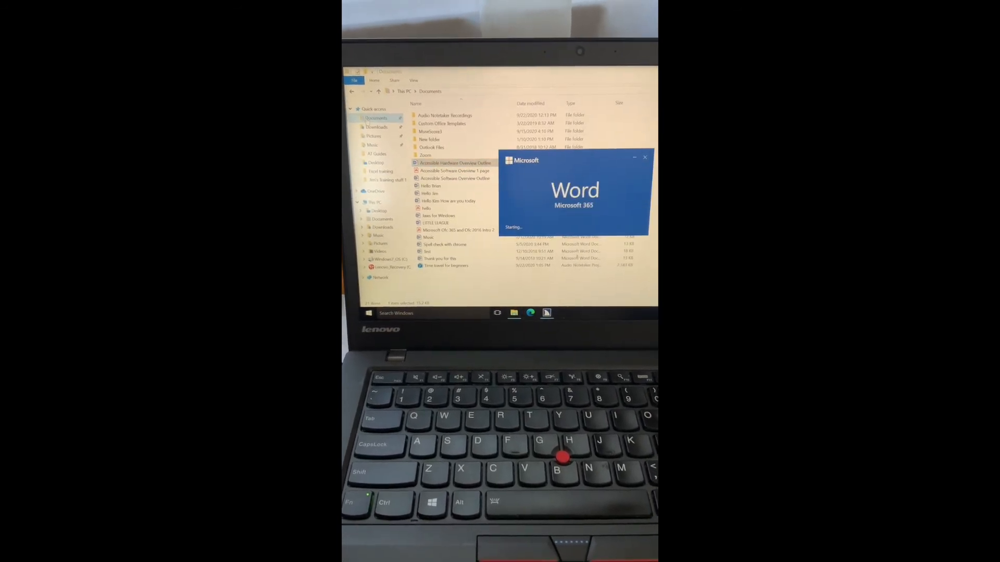